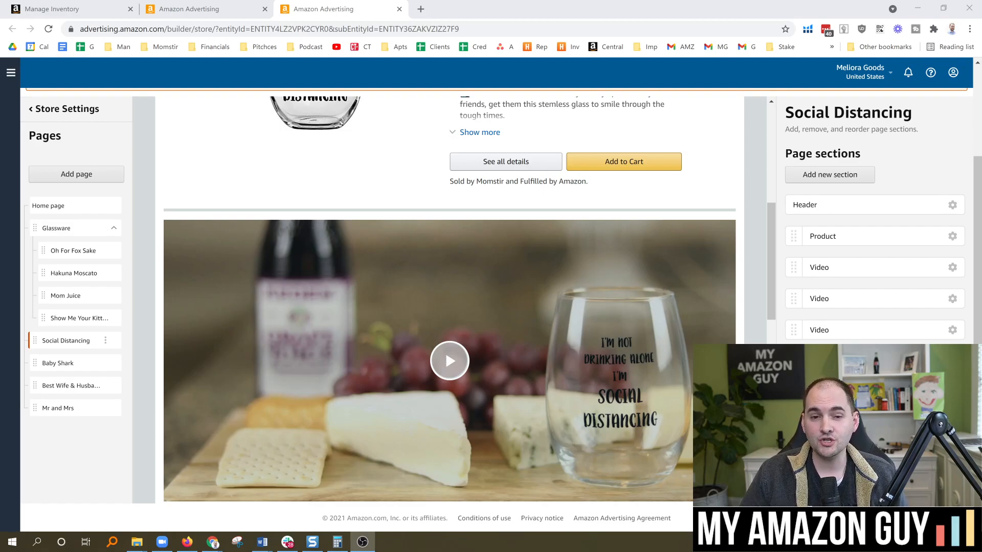
Switch to the Seller Central Manage Inventory page and reveal the Manage Stores option
click(68, 9)
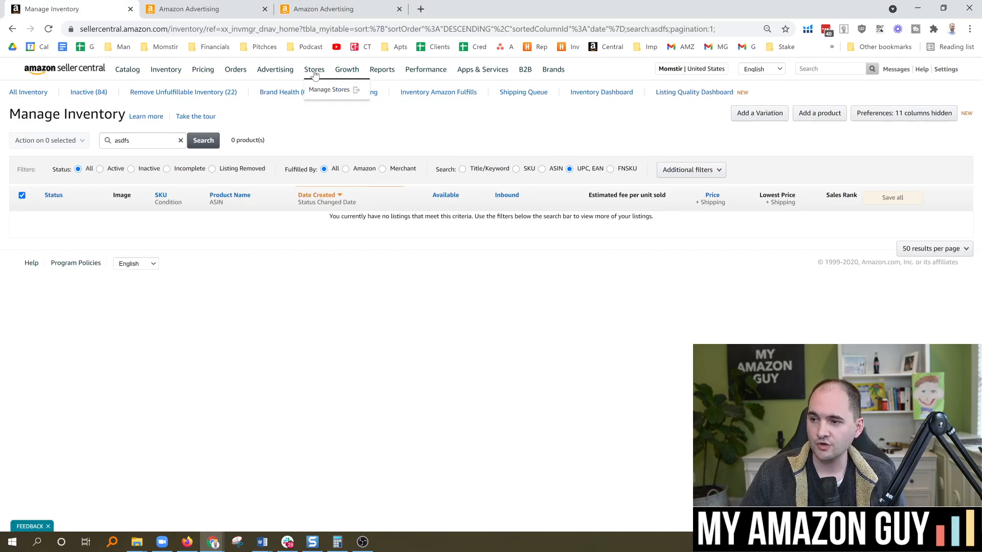
mouse_move(329, 90)
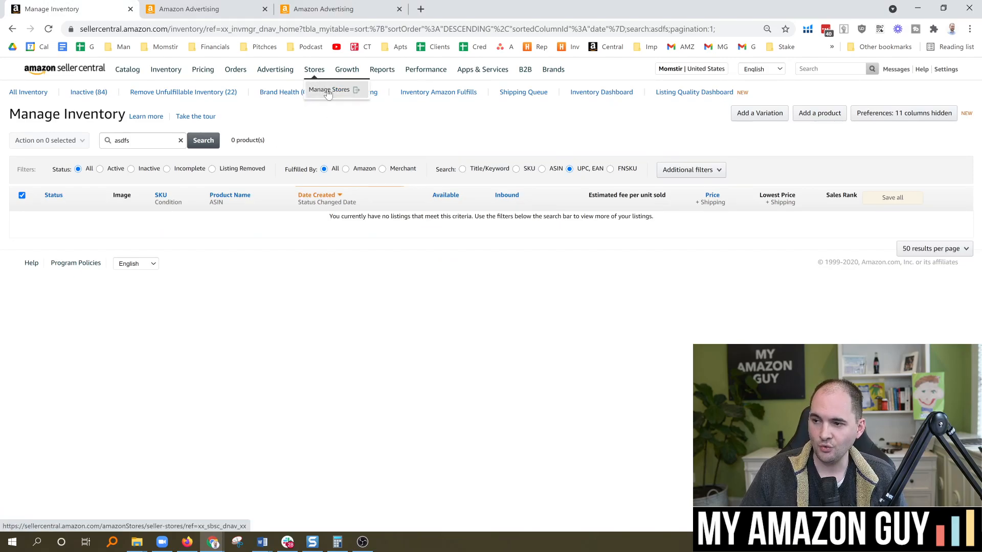
Go to Manage Stores and start editing the Momstir brand store
click(328, 90)
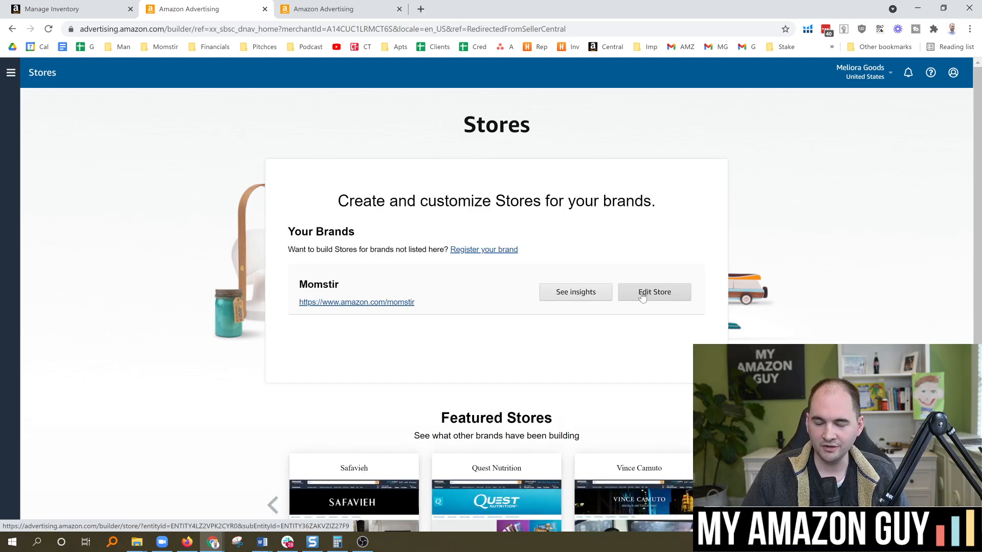
click(653, 291)
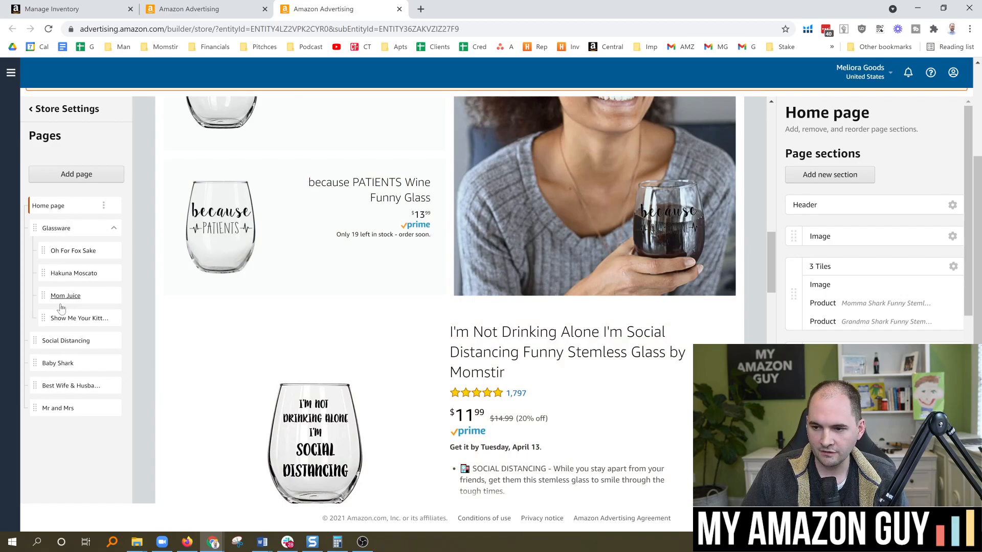
Go to the Social Distancing page and bring up one video tile's Editing: Video settings
click(65, 340)
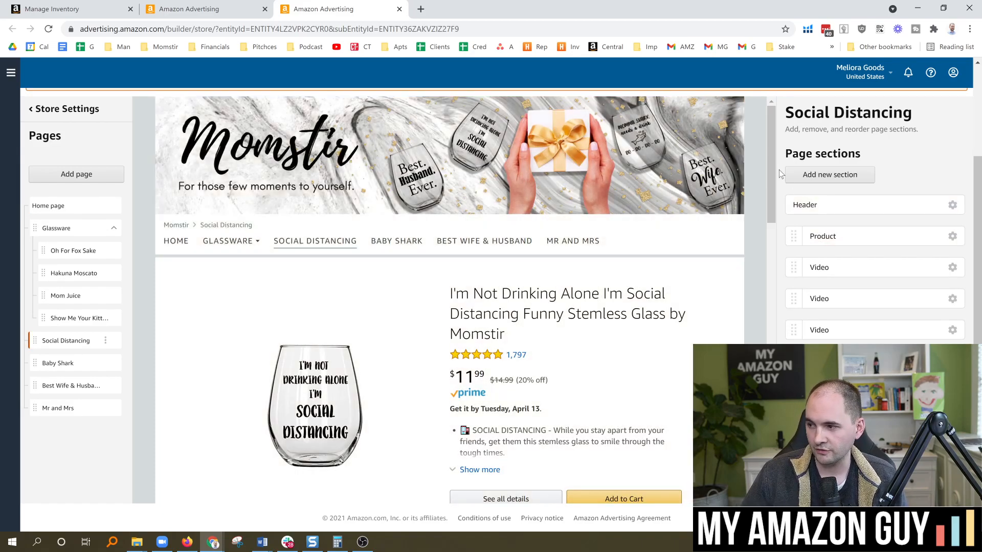
scroll(down, 3)
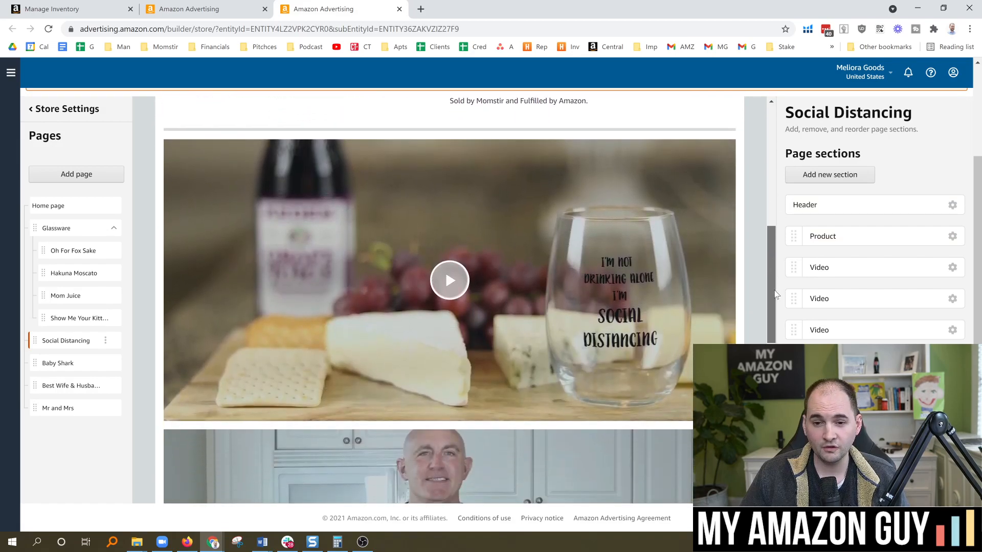
scroll(down, 3)
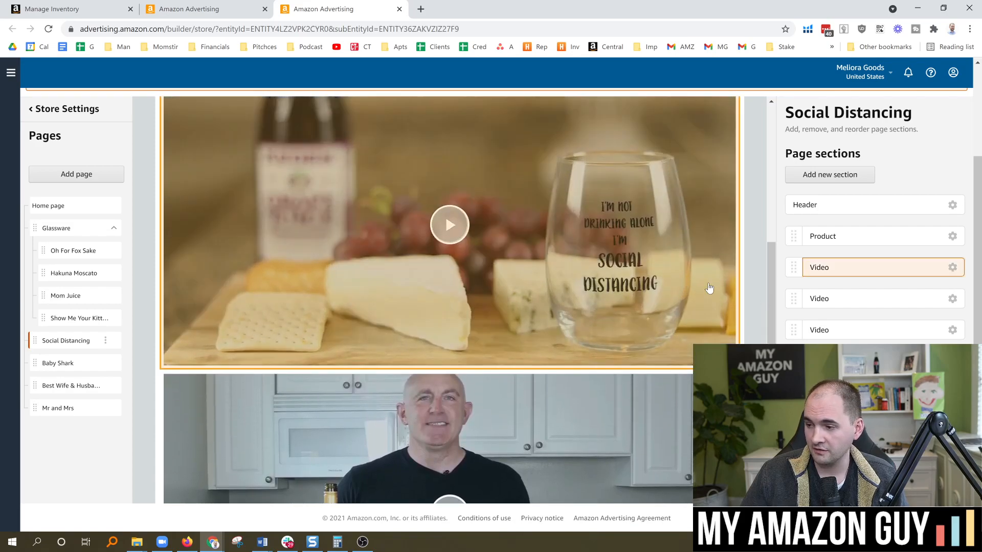
scroll(down, 3)
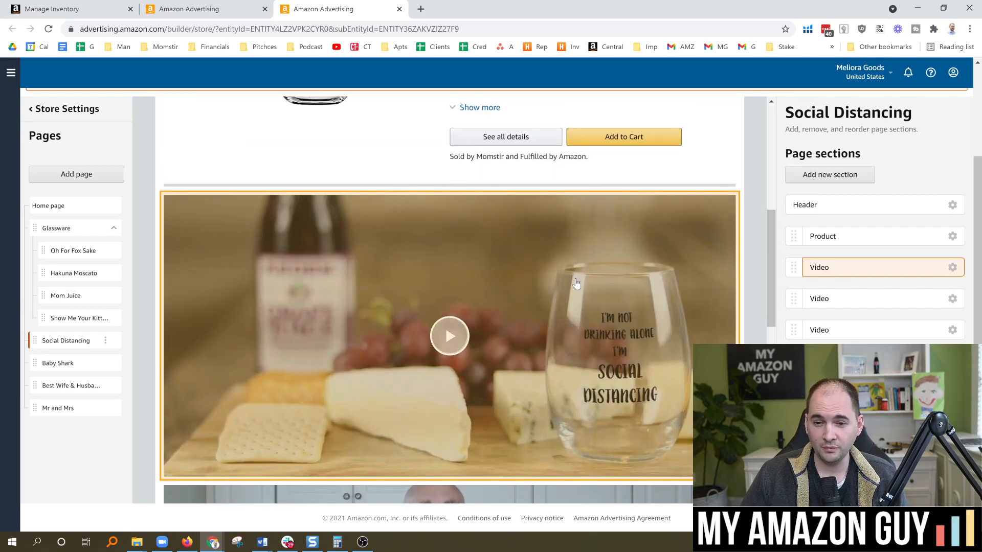
mouse_move(541, 288)
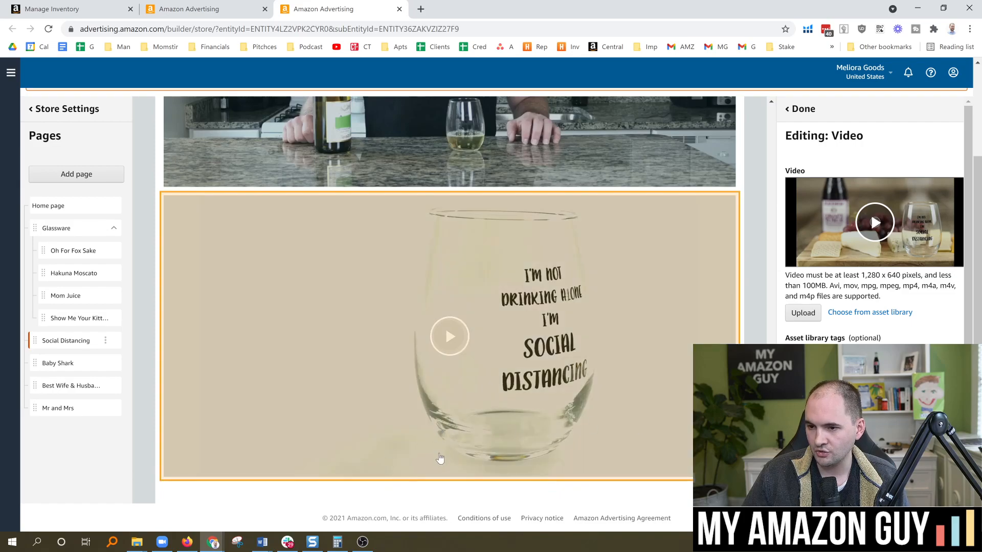
click(65, 339)
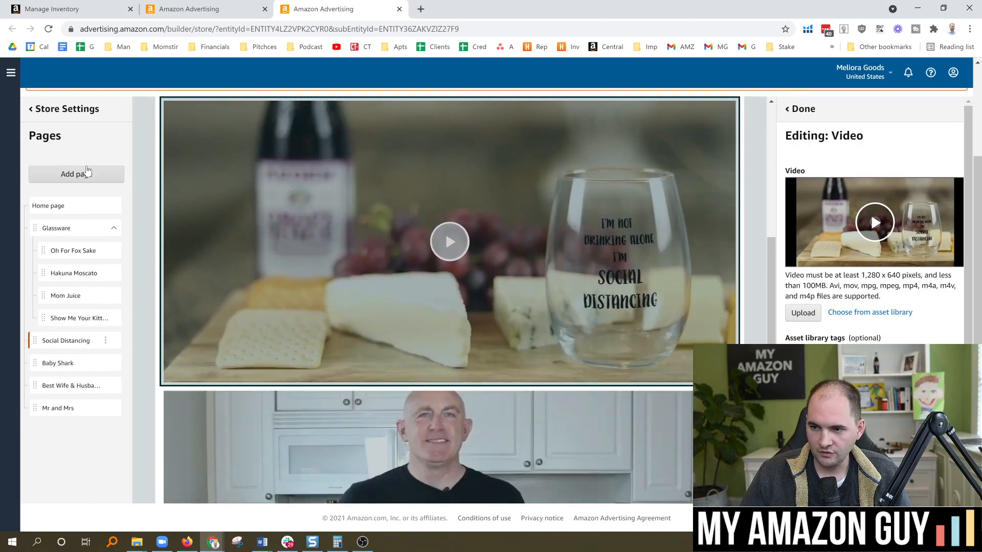
Create a Marquee-template page titled and described 'test' under Social Distancing
click(72, 174)
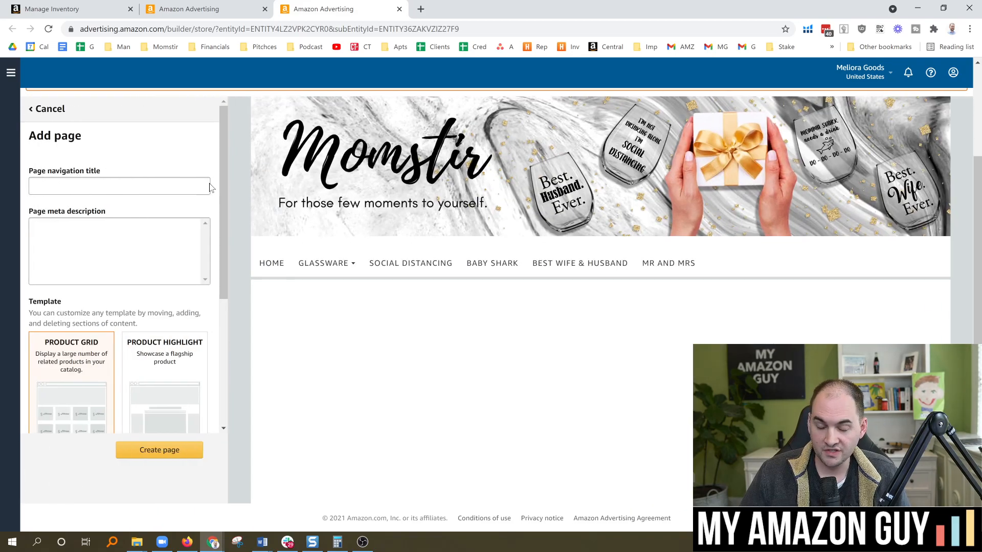
mouse_move(225, 182)
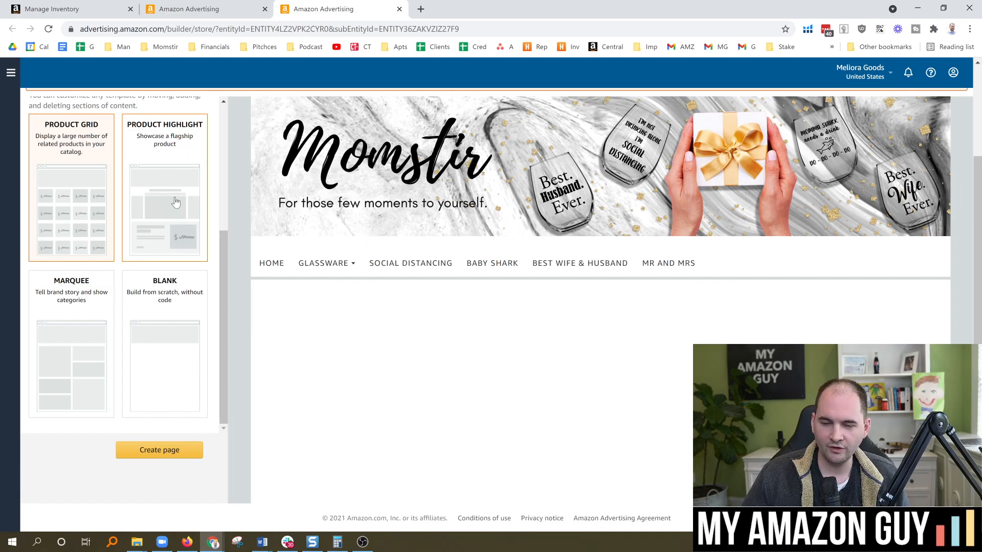
mouse_move(108, 191)
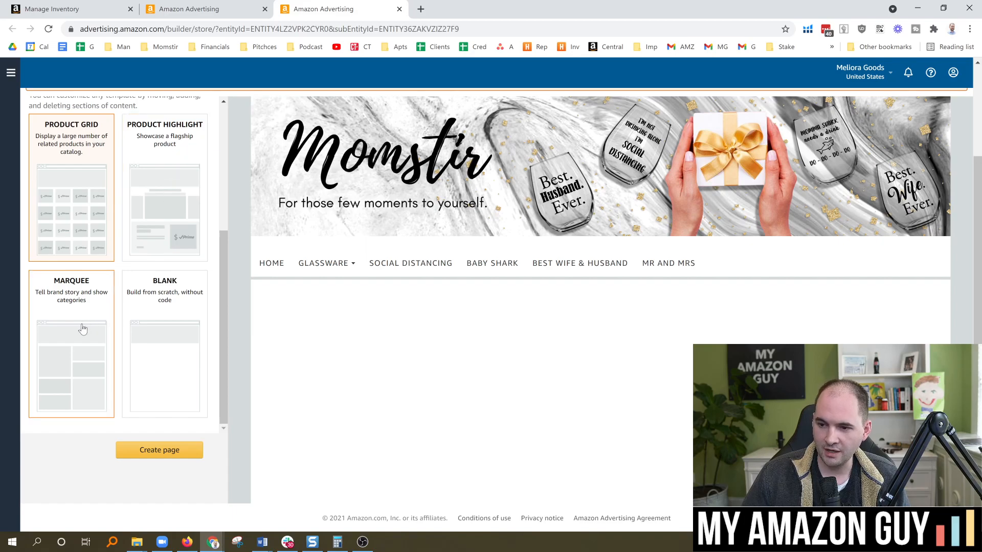
click(71, 345)
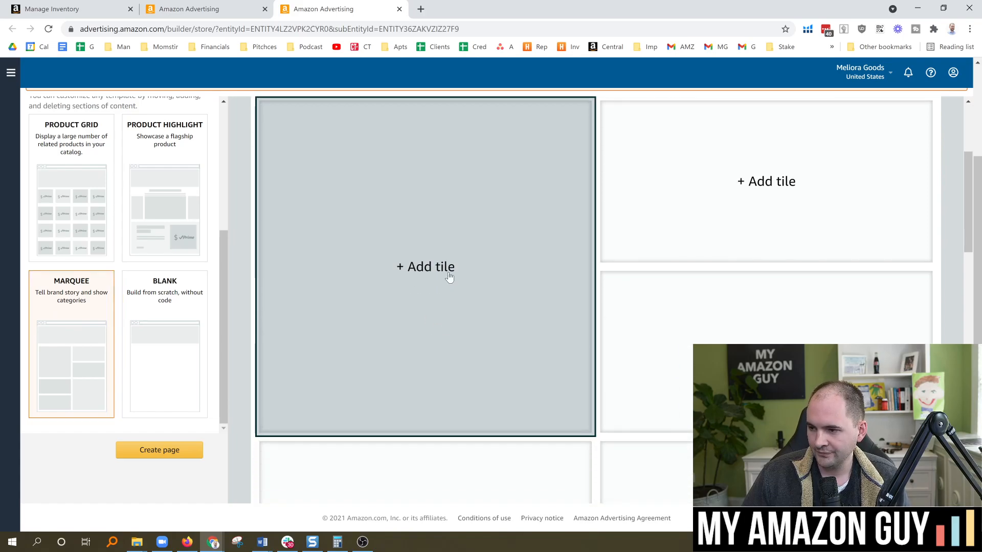
click(160, 450)
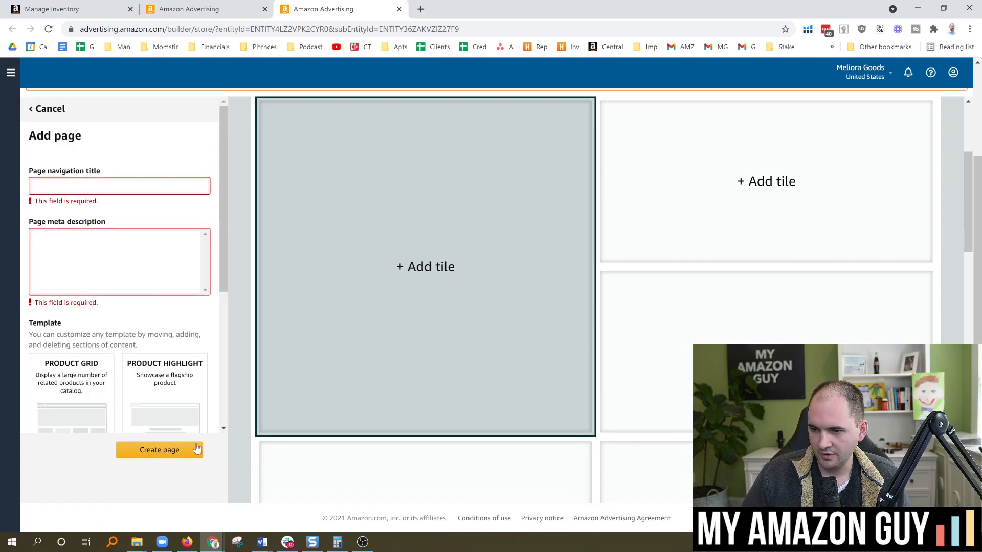
text(test)
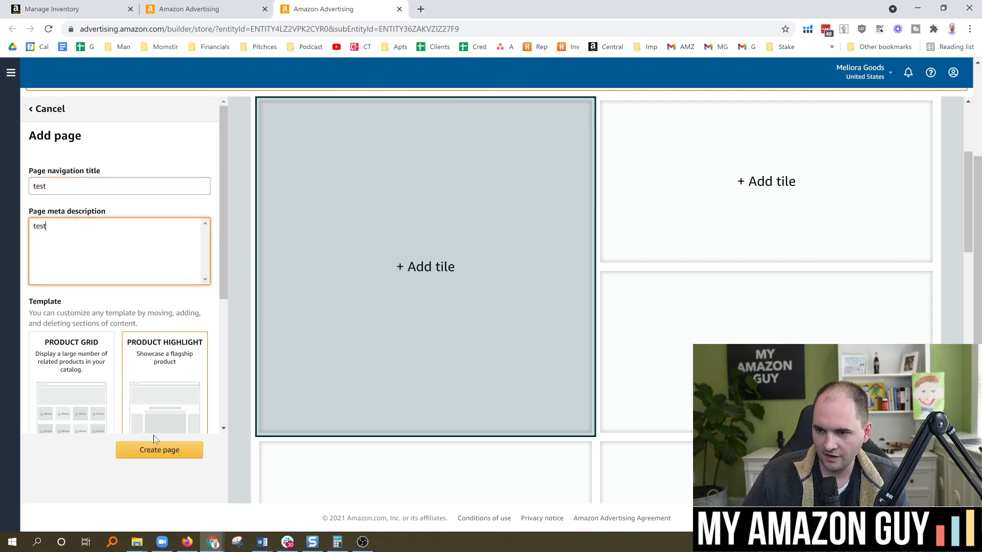
click(159, 450)
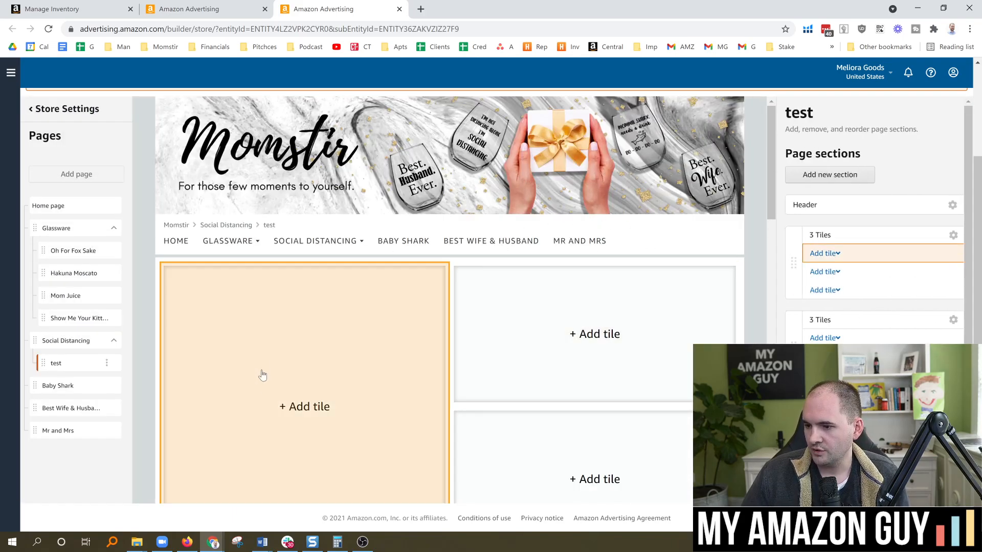
Make the test page's first tile a Video tile and start choosing the next tile's type
click(305, 406)
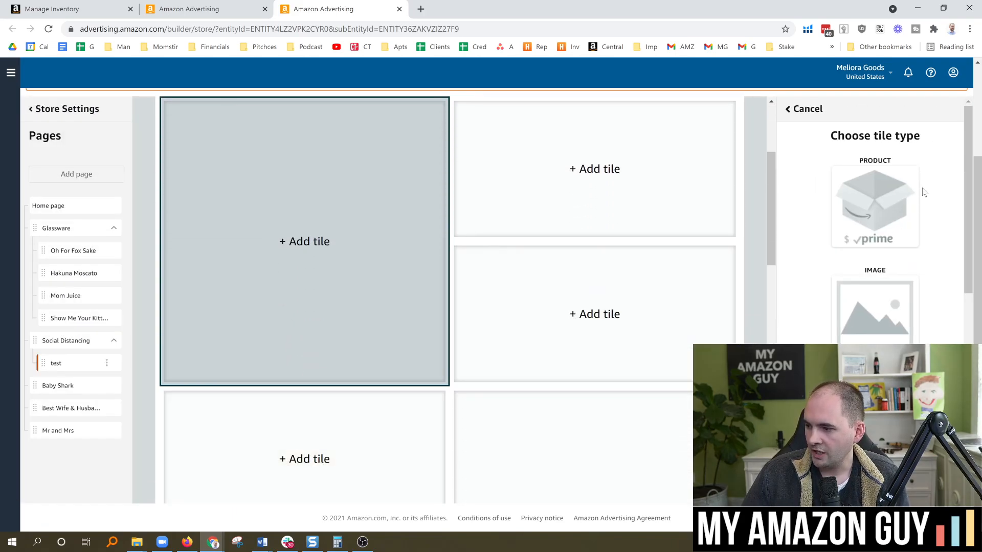
click(875, 207)
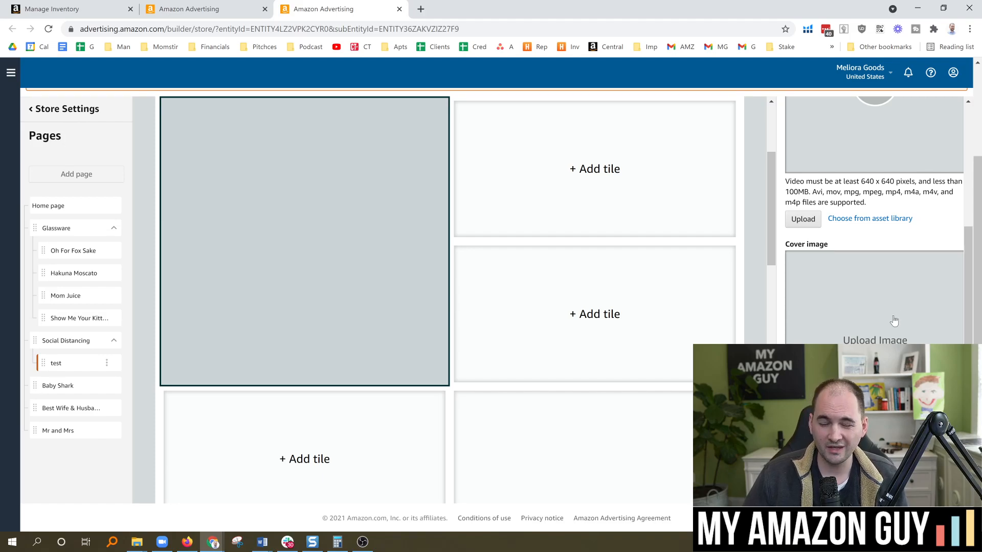
mouse_move(868, 294)
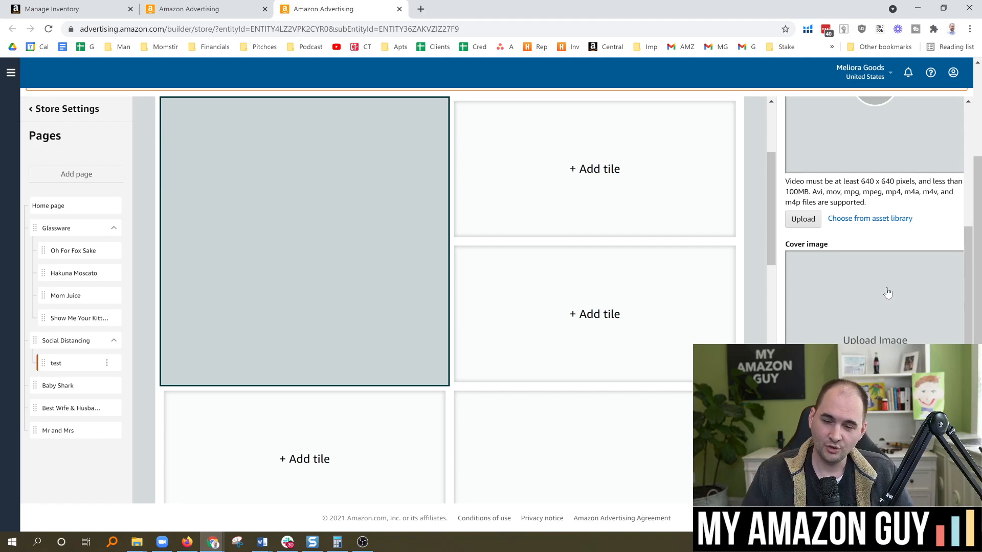
mouse_move(650, 336)
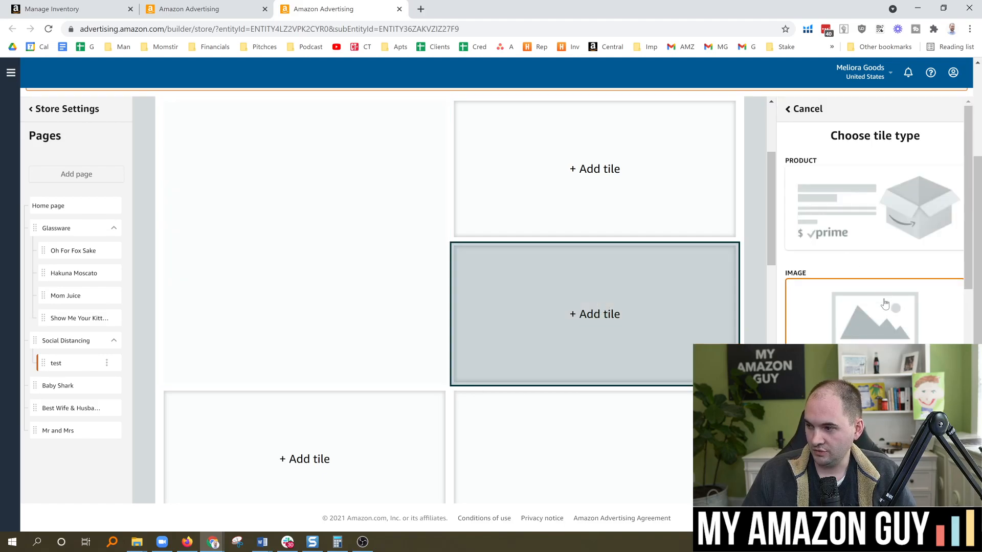
scroll(down, 3)
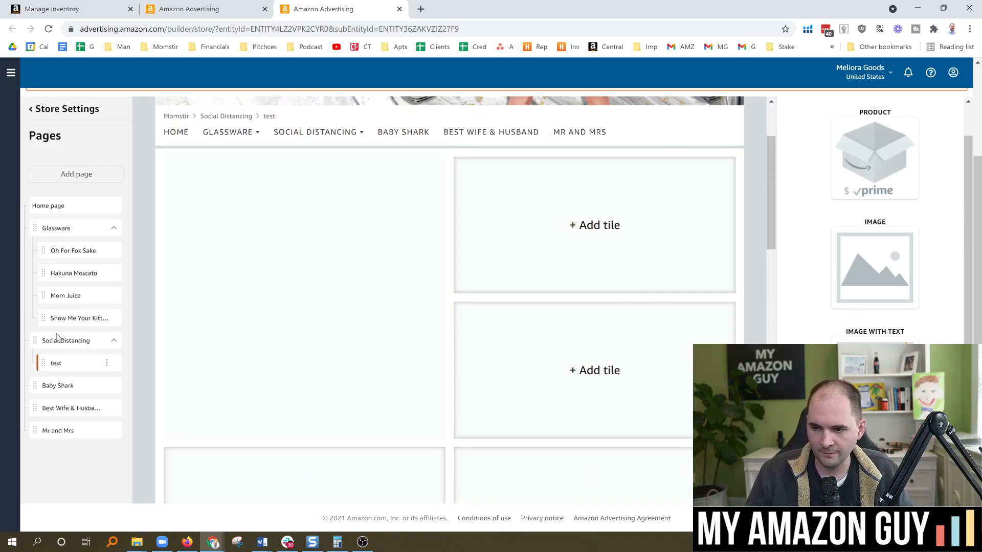
Return to the Social Distancing page and scroll through its three video tiles
click(67, 339)
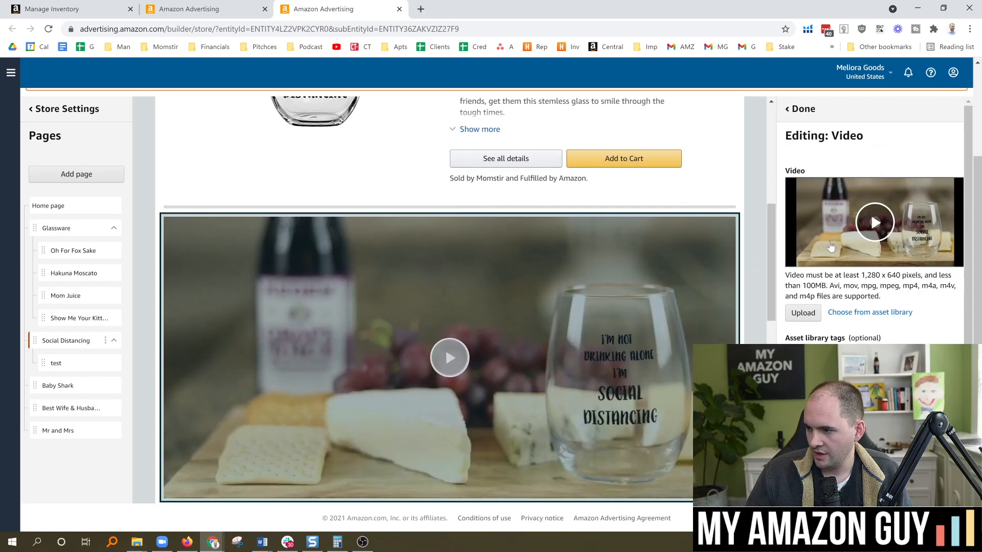
scroll(down, 3)
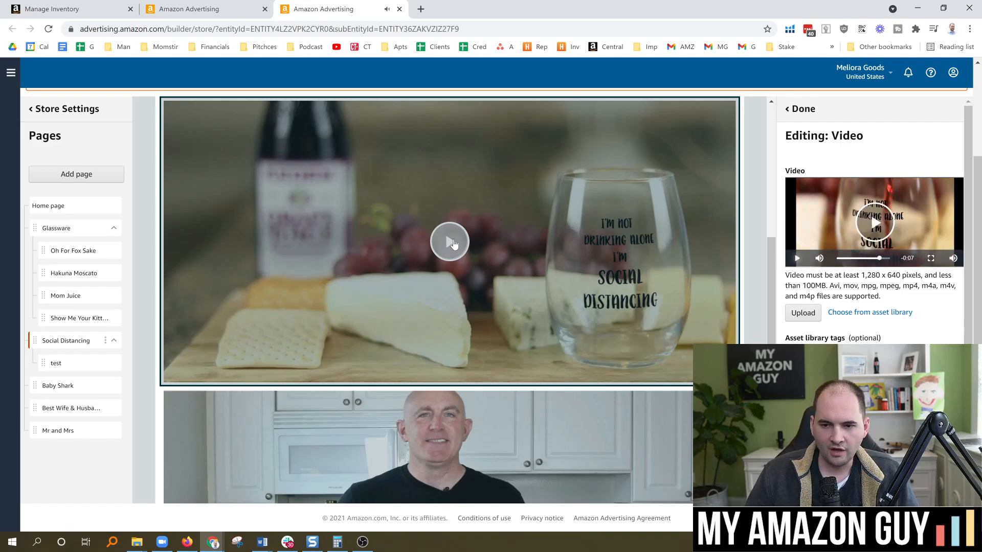
scroll(down, 3)
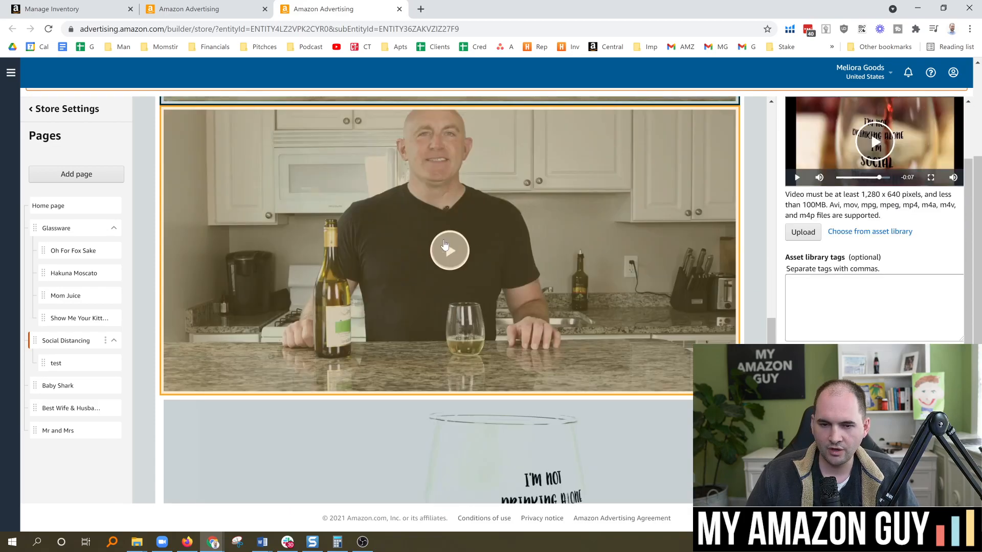
mouse_move(476, 324)
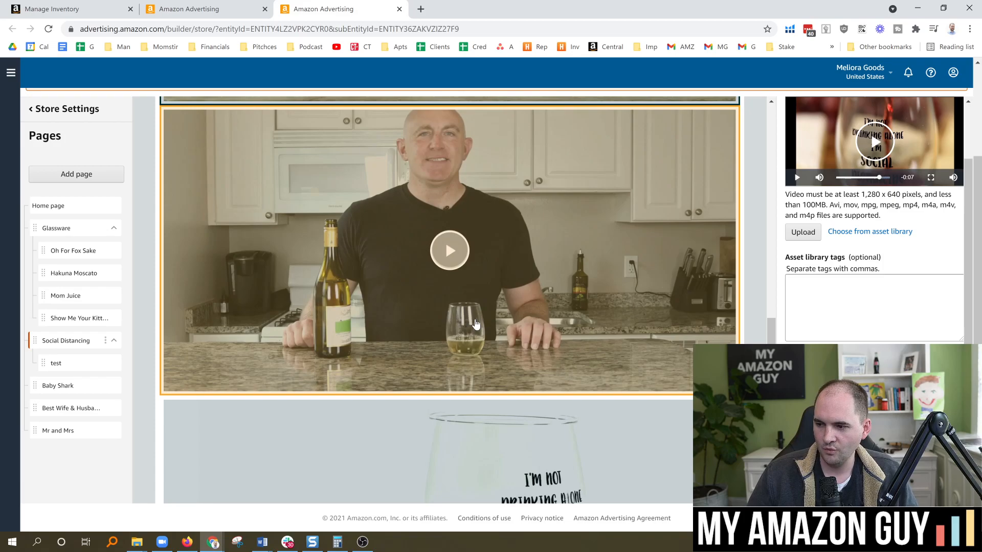
scroll(down, 3)
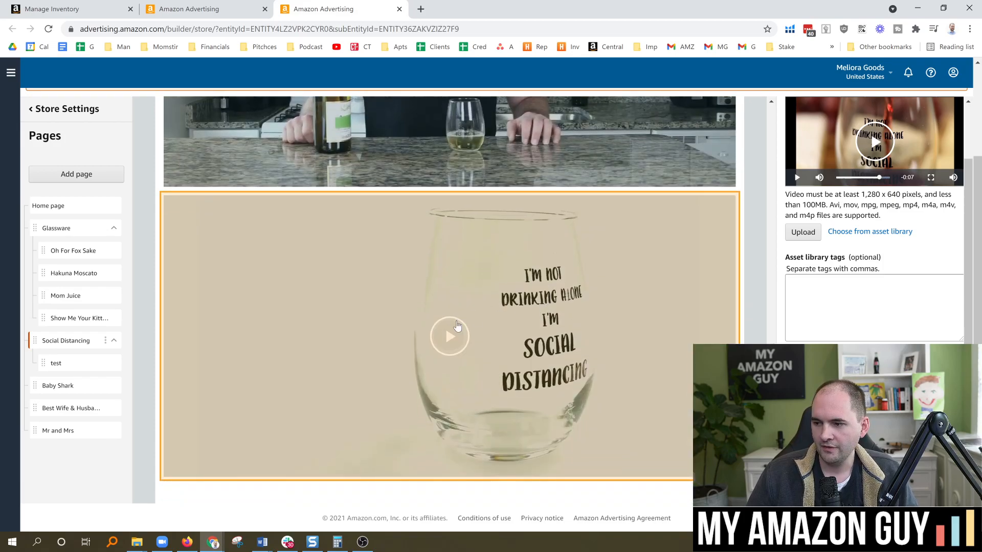
mouse_move(456, 328)
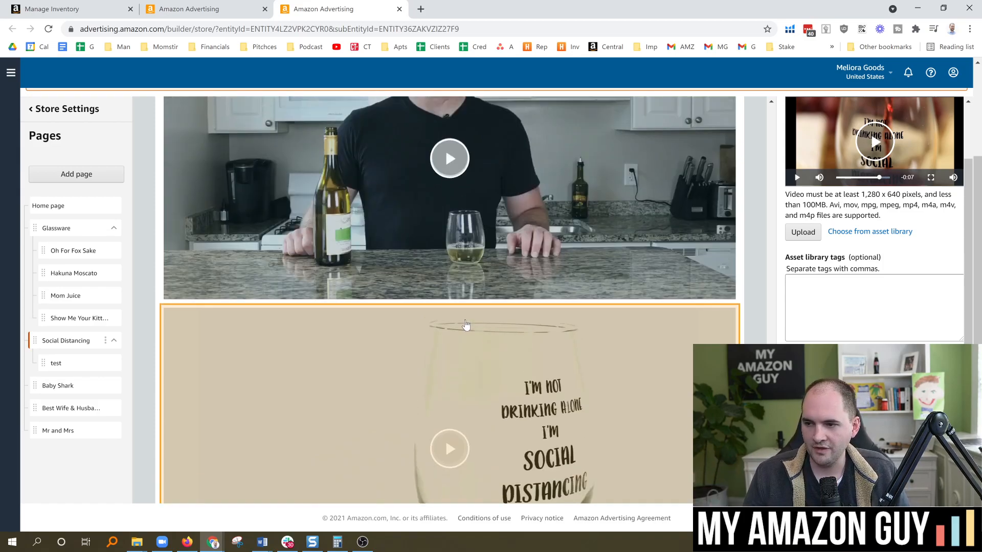
scroll(down, 3)
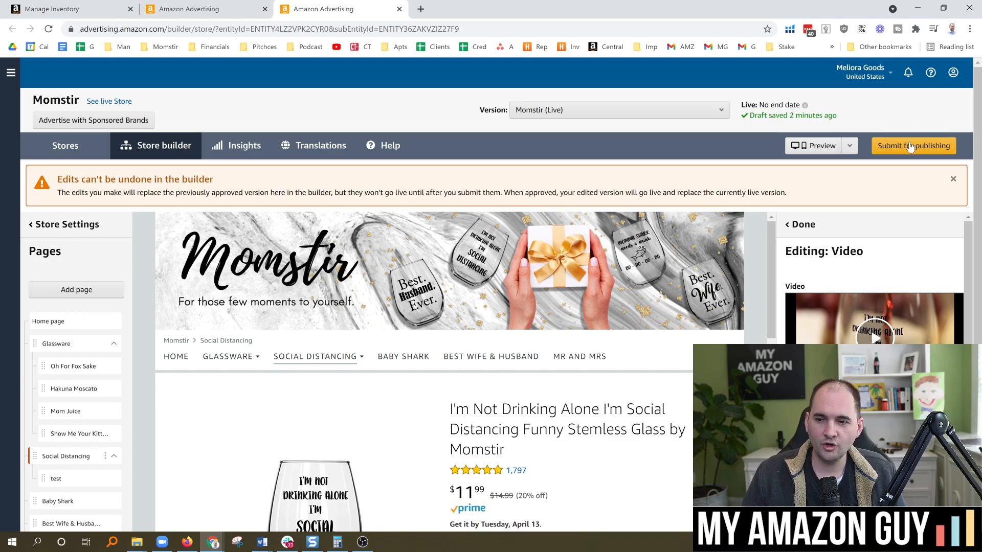
mouse_move(895, 126)
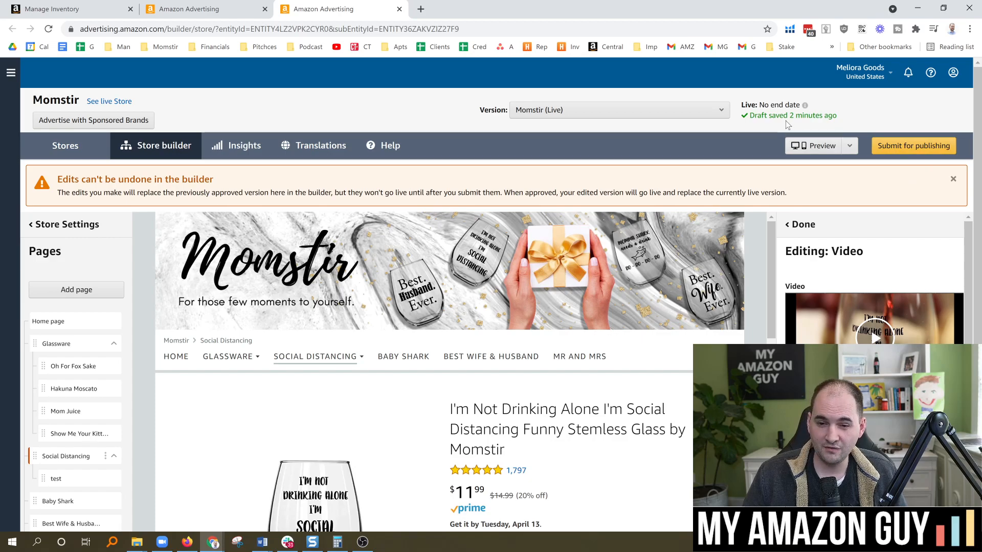
mouse_move(914, 145)
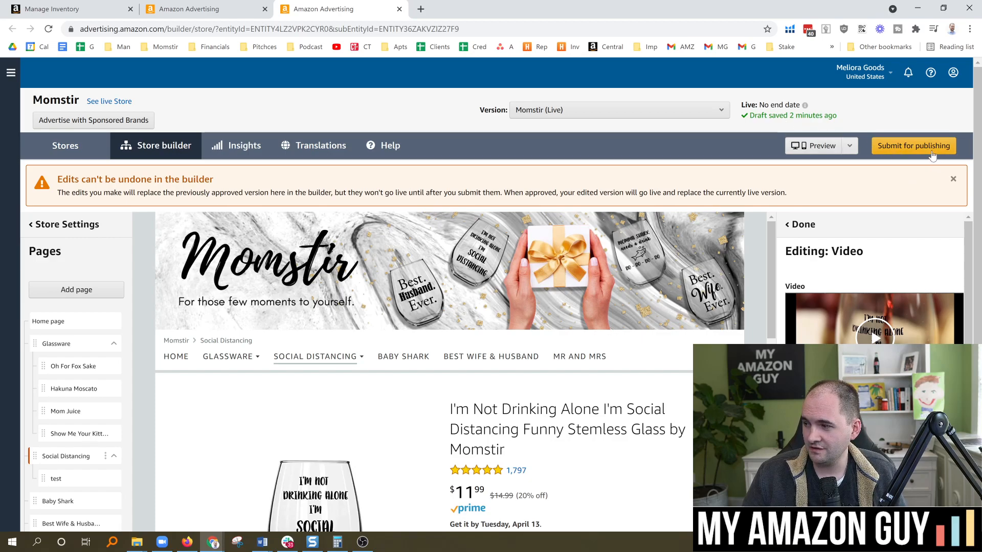